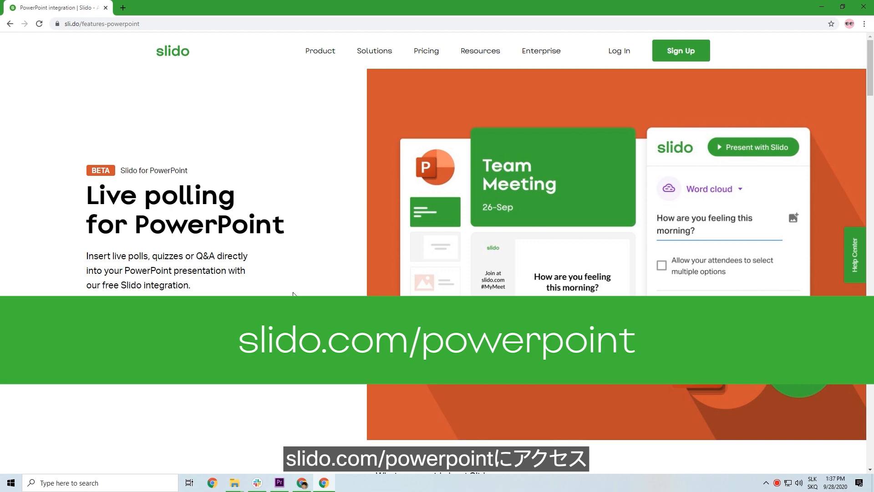
Step: Install Slido for Windows from slido.com/powerpoint and open Team Meeting Presentation from Downloads
left_click(145, 316)
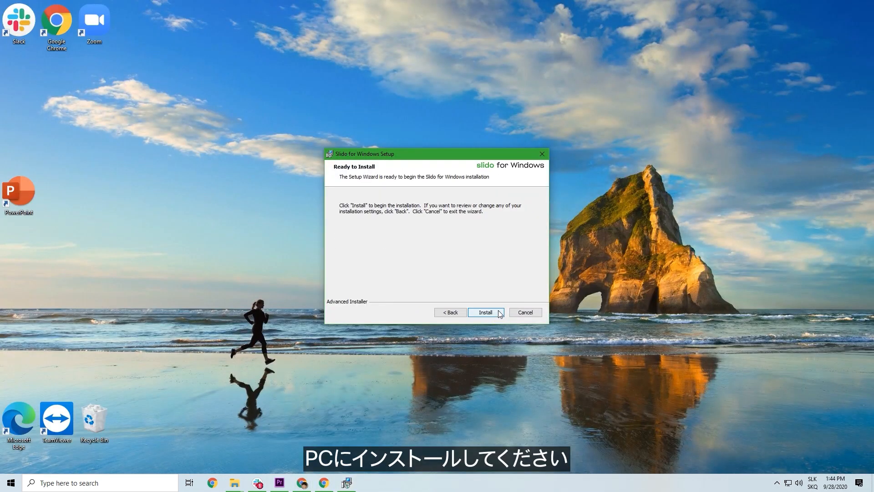
left_click(486, 312)
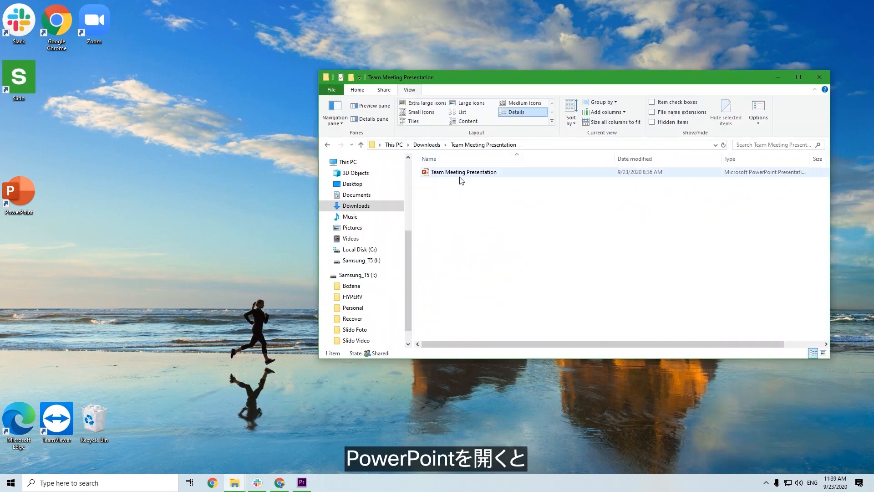
double_click(463, 172)
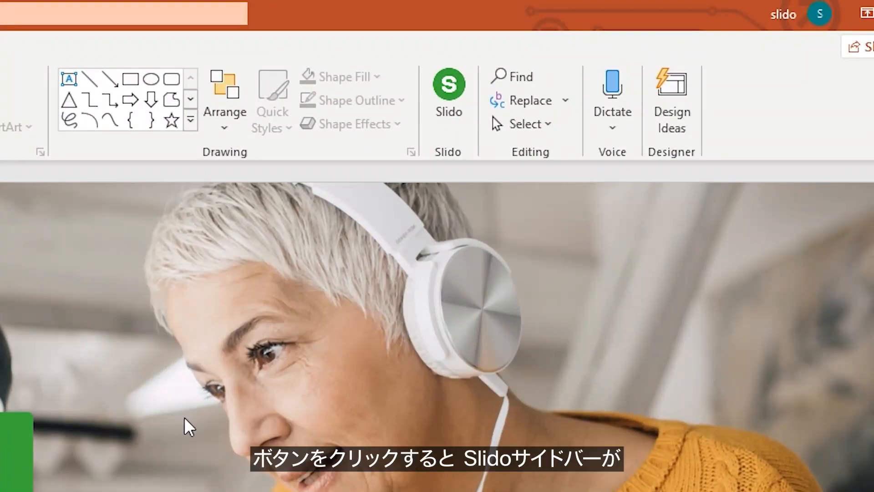
Step: Open the Slido sidebar from the Home ribbon and sign up for a Slido account
left_click(614, 44)
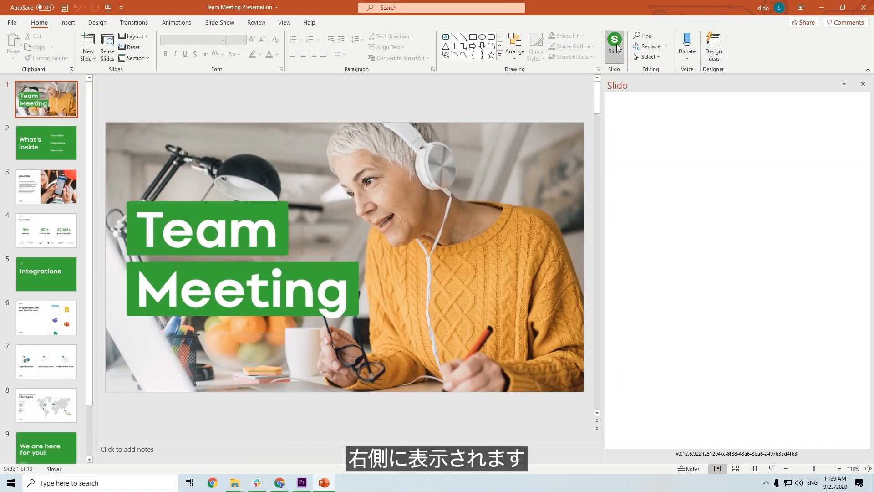
left_click(614, 40)
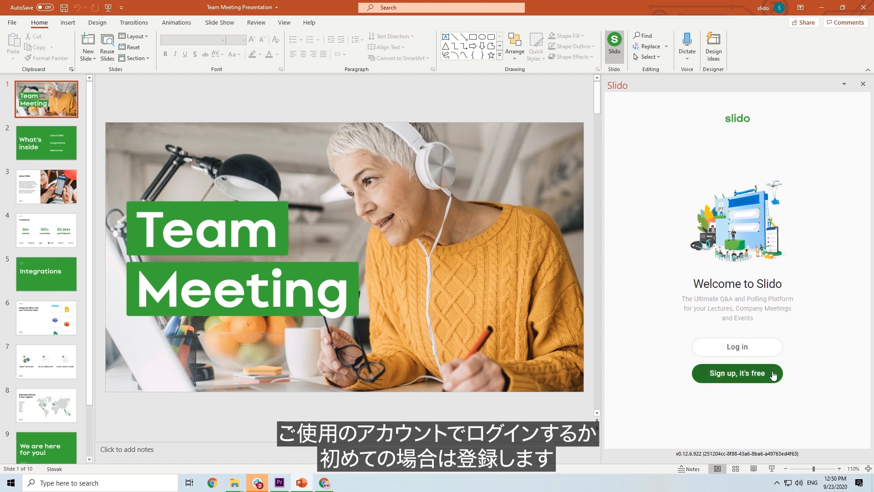
left_click(737, 373)
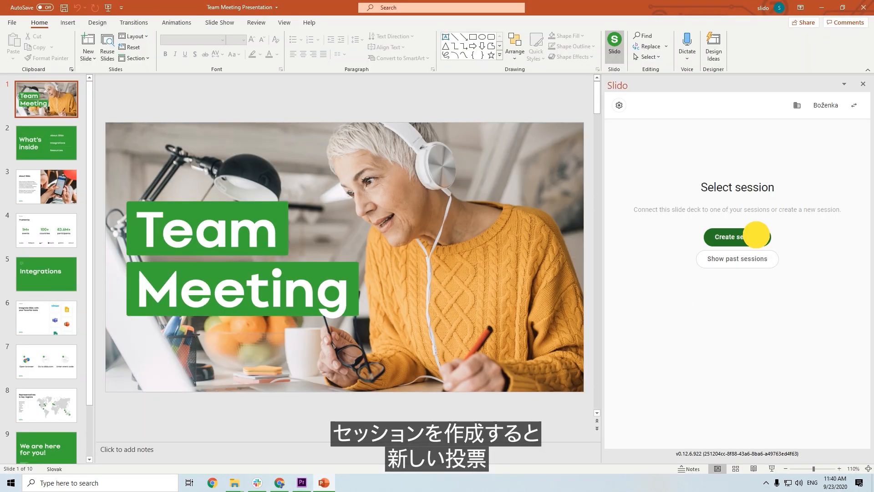
Step: Create a Slido session and add a word cloud asking 'Where are you joining this online meeting from?' after slide 2
left_click(732, 237)
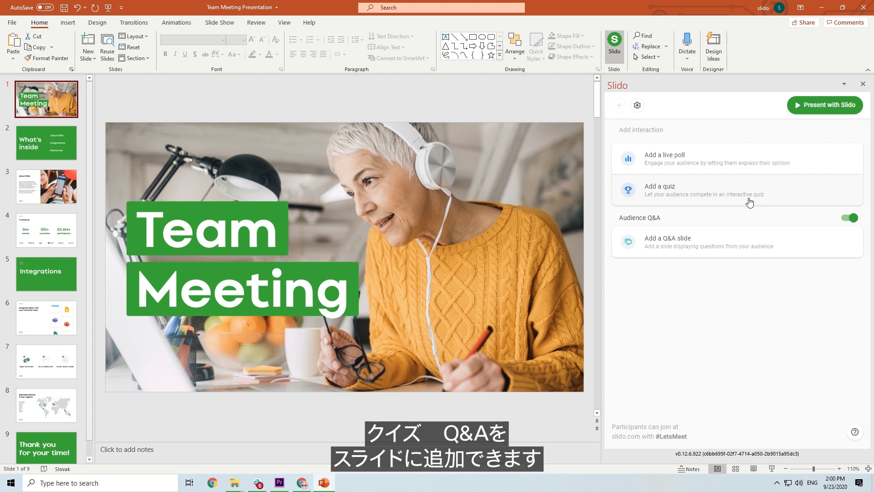
left_click(46, 143)
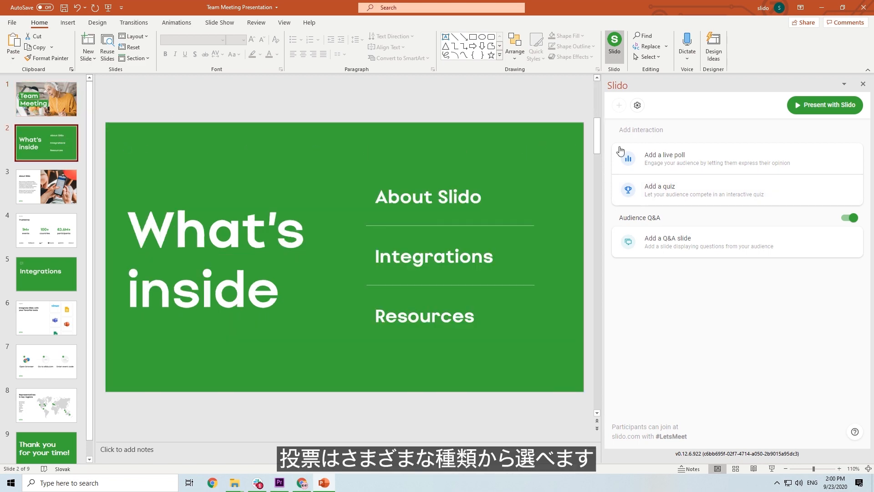
left_click(665, 158)
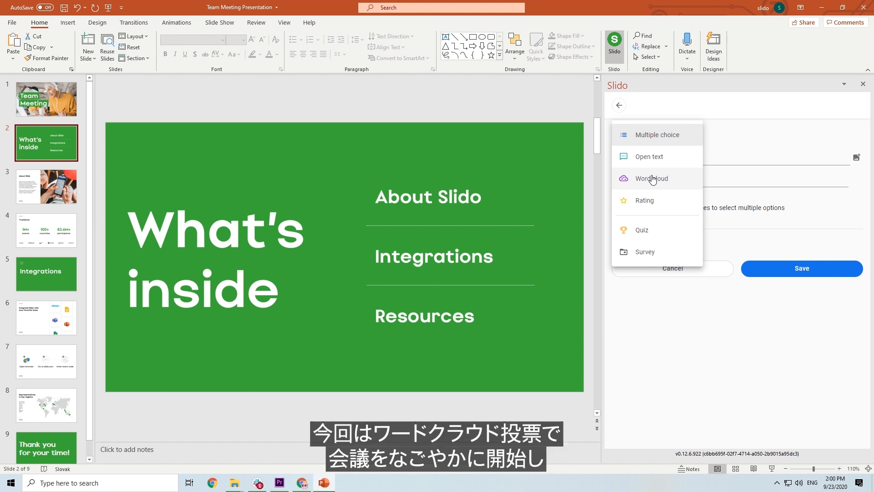
left_click(651, 179)
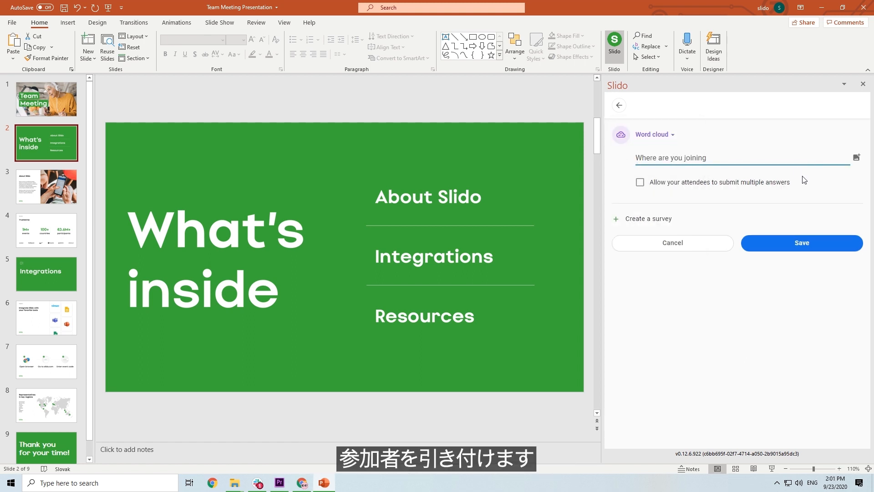
type("this online meeting from?")
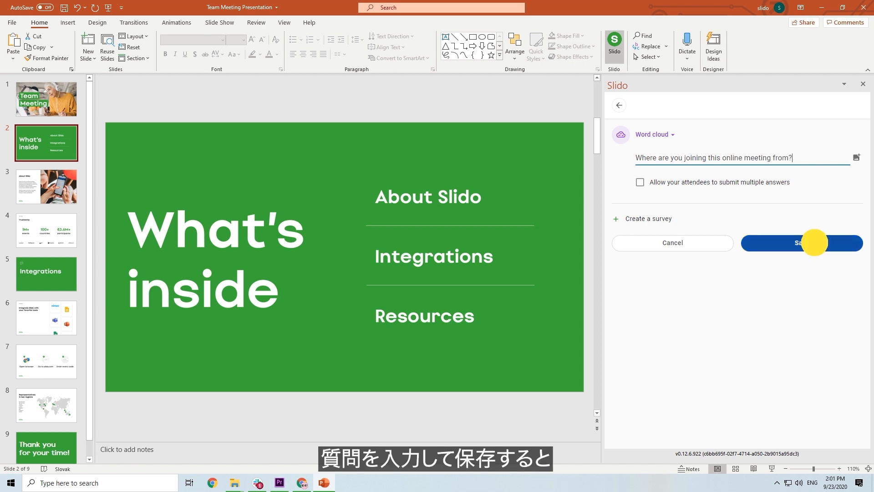
left_click(801, 242)
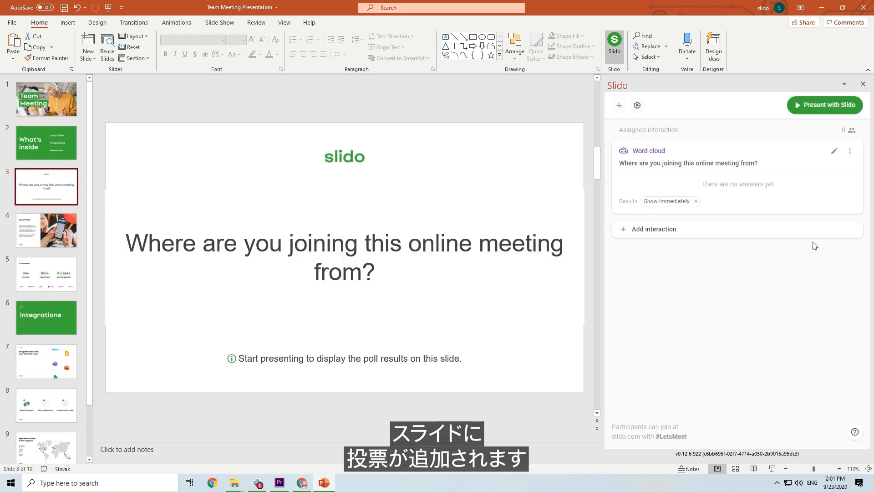
Step: Add a multiple choice poll asking 'How clear is our new strategy to you?' as slide 4
left_click(654, 229)
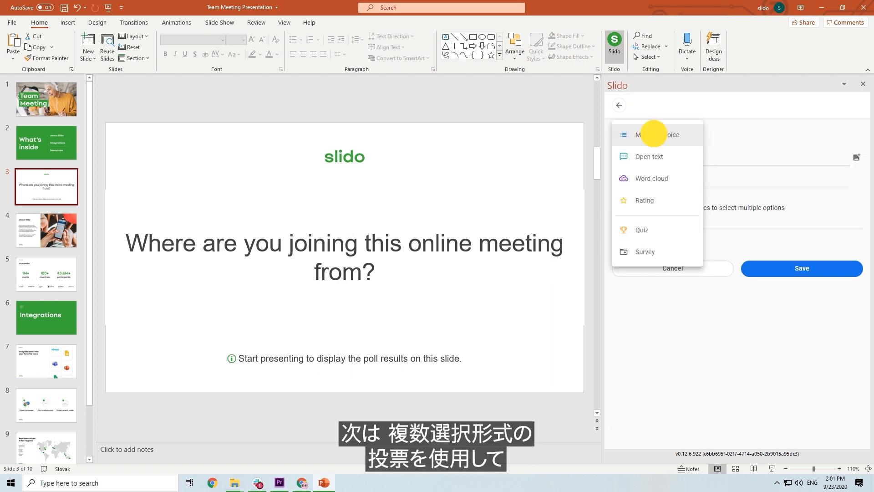
left_click(657, 135)
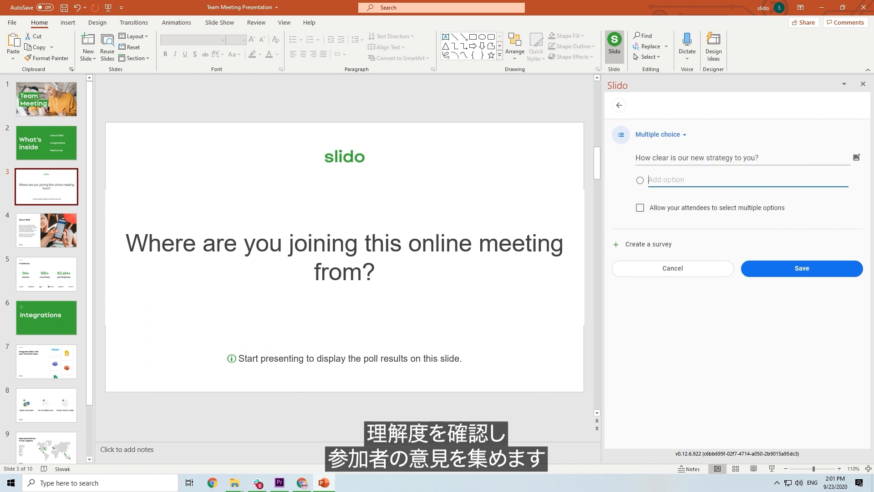
left_click(801, 268)
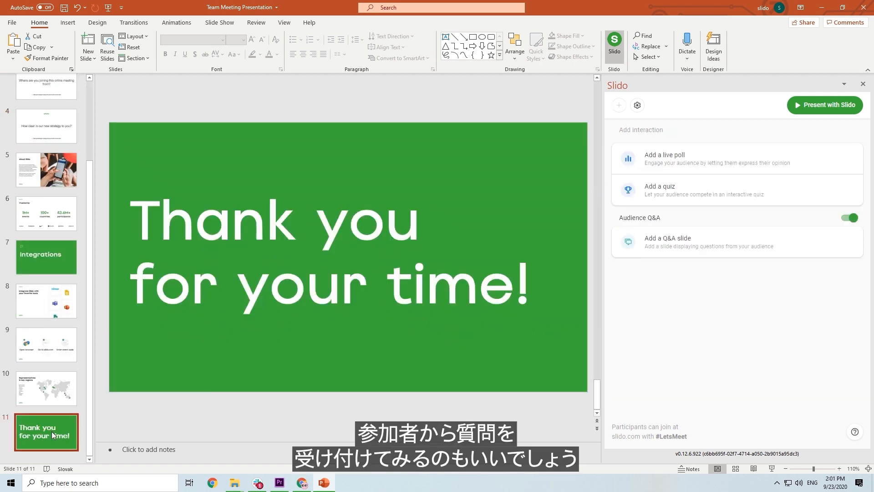
mouse_move(128, 417)
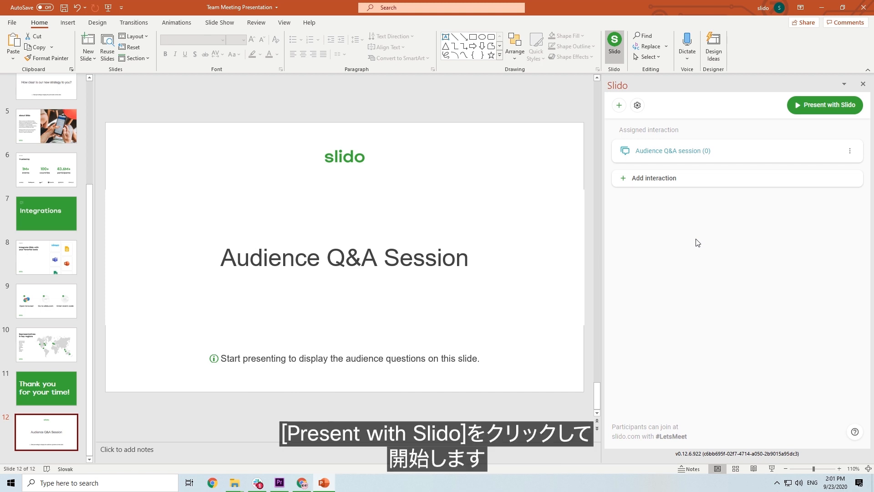
Step: Present the deck with Slido after adding the final Audience Q&A Session slide
left_click(824, 105)
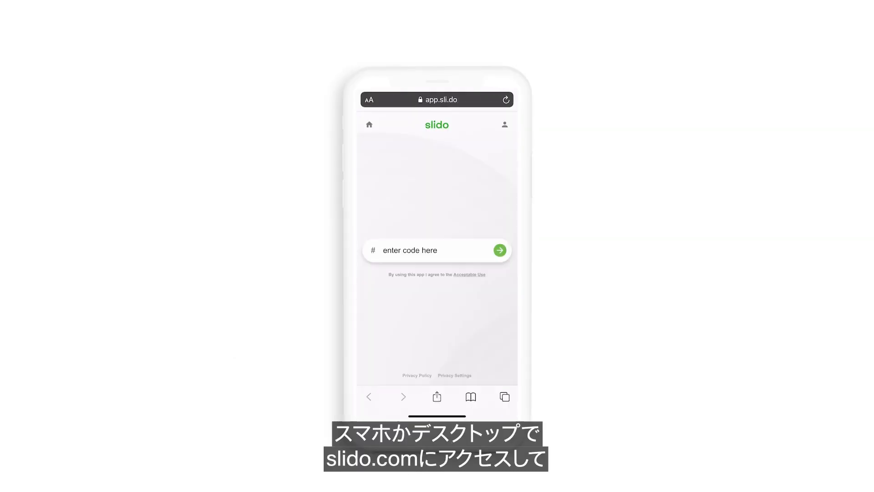
Step: Send a participant question asking about the plan for the quarter
type("let")
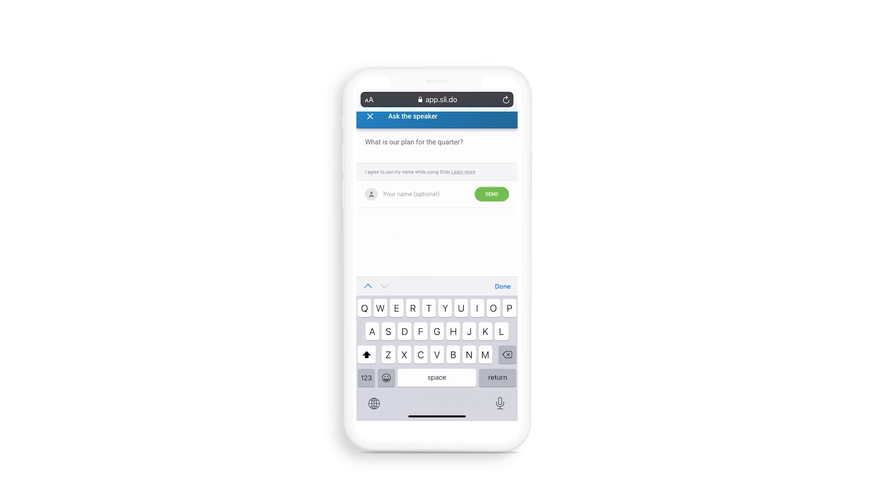
left_click(491, 194)
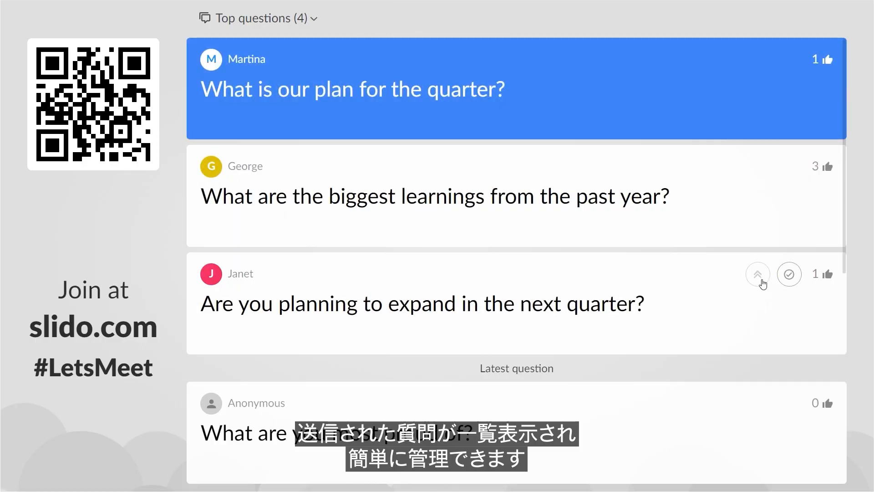
Step: Highlight the audience question about expanding next quarter in Top questions
left_click(789, 274)
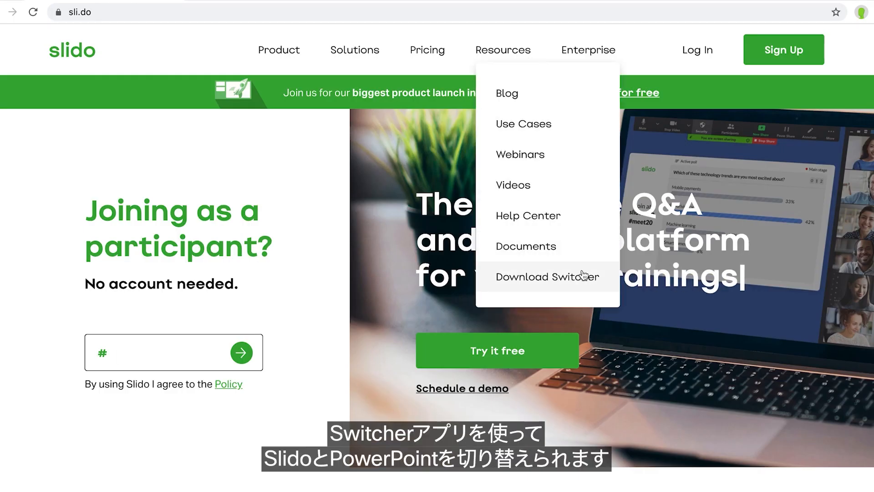
Step: Go to the Slido Switcher download page from the Resources menu
left_click(547, 276)
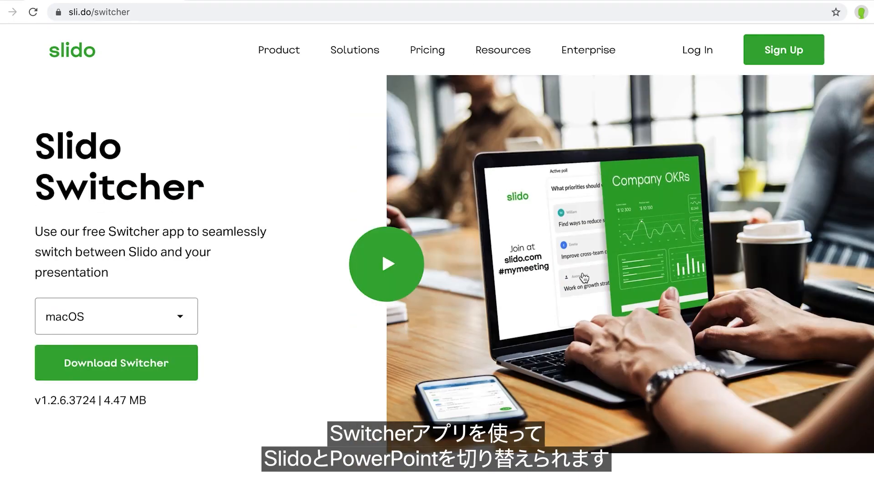